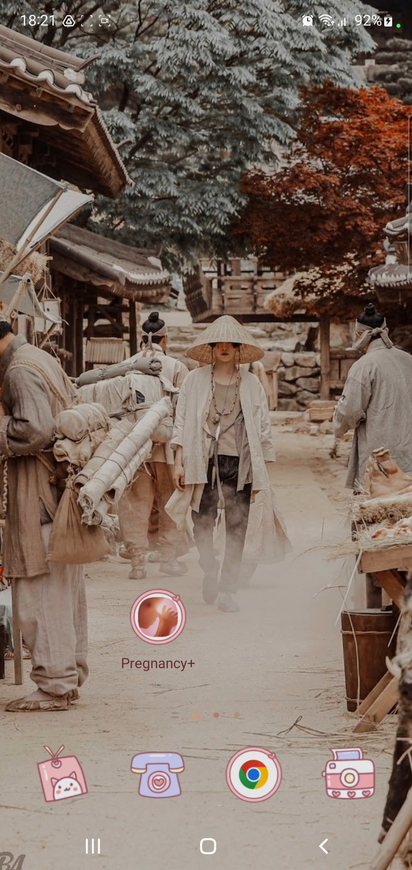
# Launch Pregnancy+ to its Today screen showing day 35, 5 weeks pregnant, due 9 January.
pyautogui.click(157, 617)
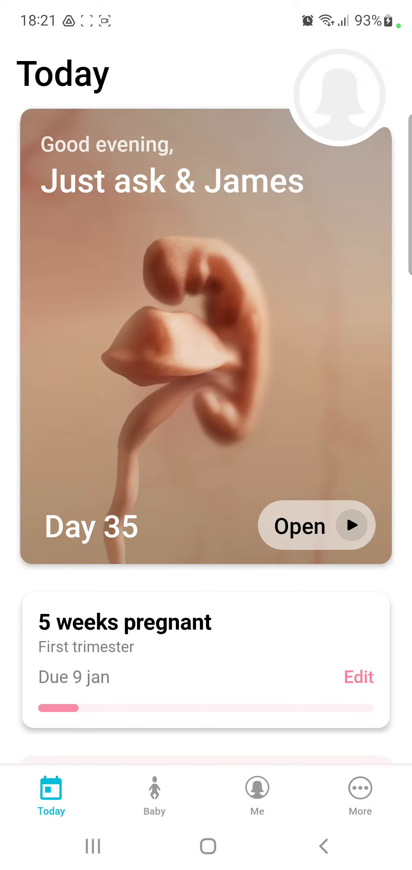
# Go to Me, then Birth Plan, and choose the Induction category in Select items.
pyautogui.click(257, 796)
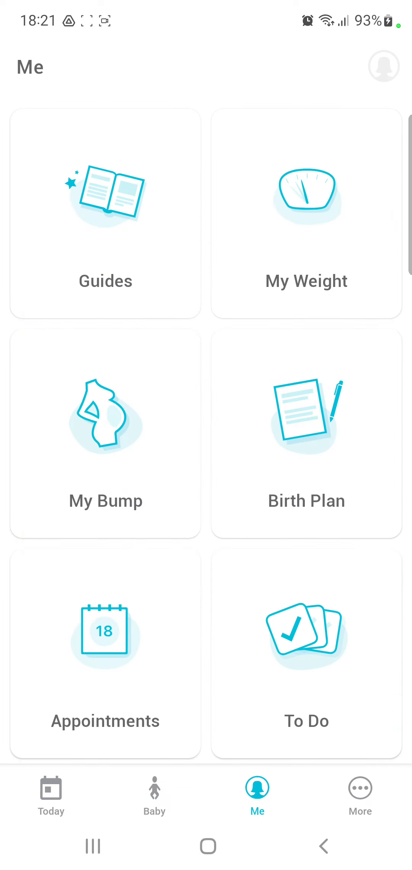
pyautogui.click(306, 434)
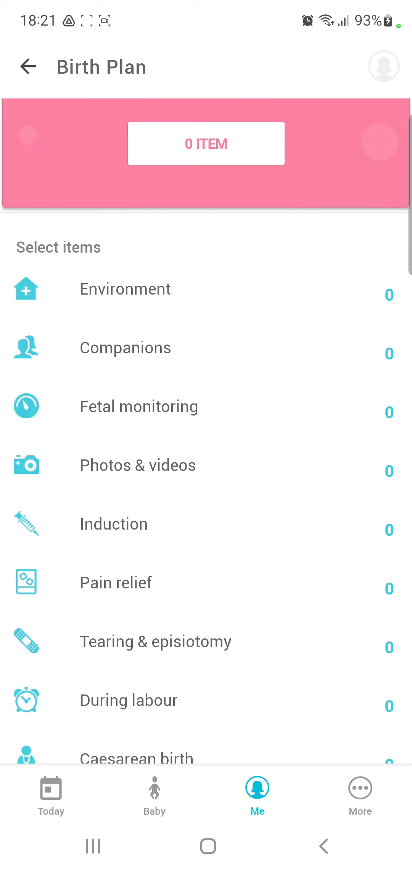
pyautogui.click(114, 524)
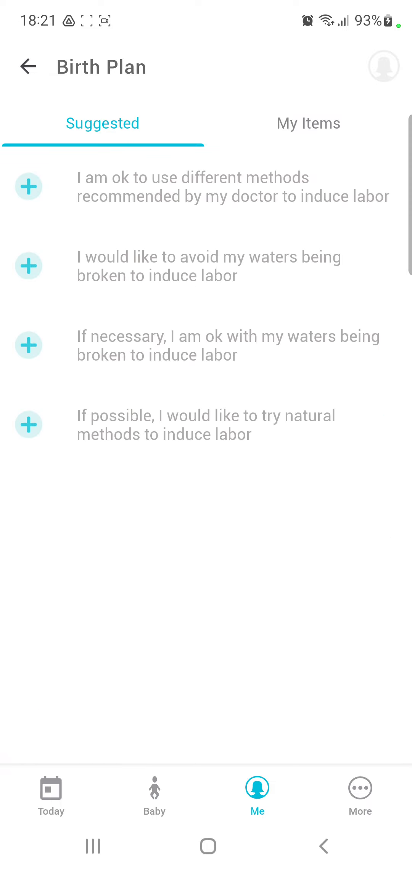